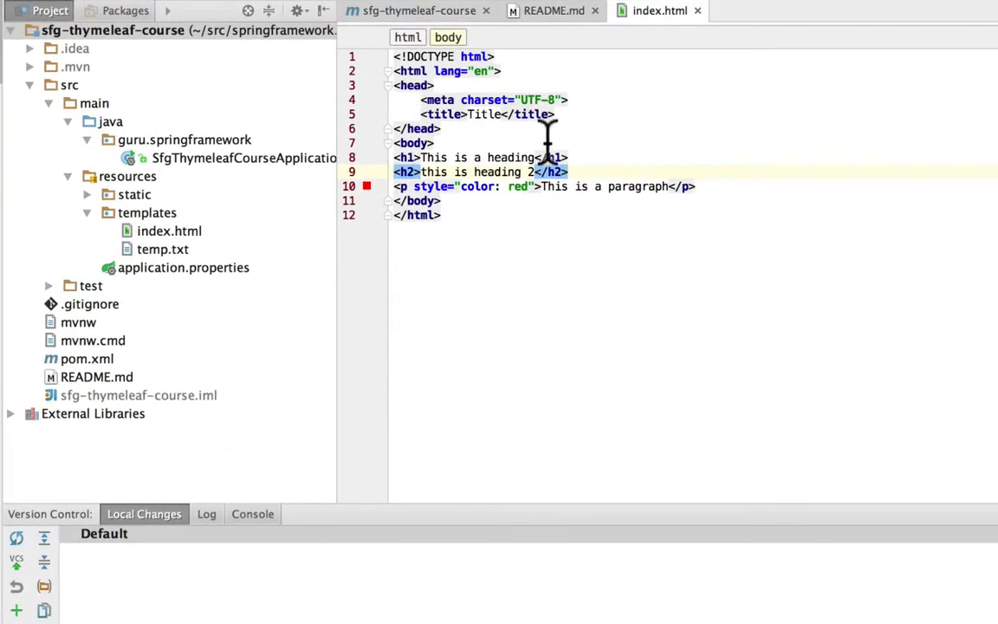
mouse_move(585, 104)
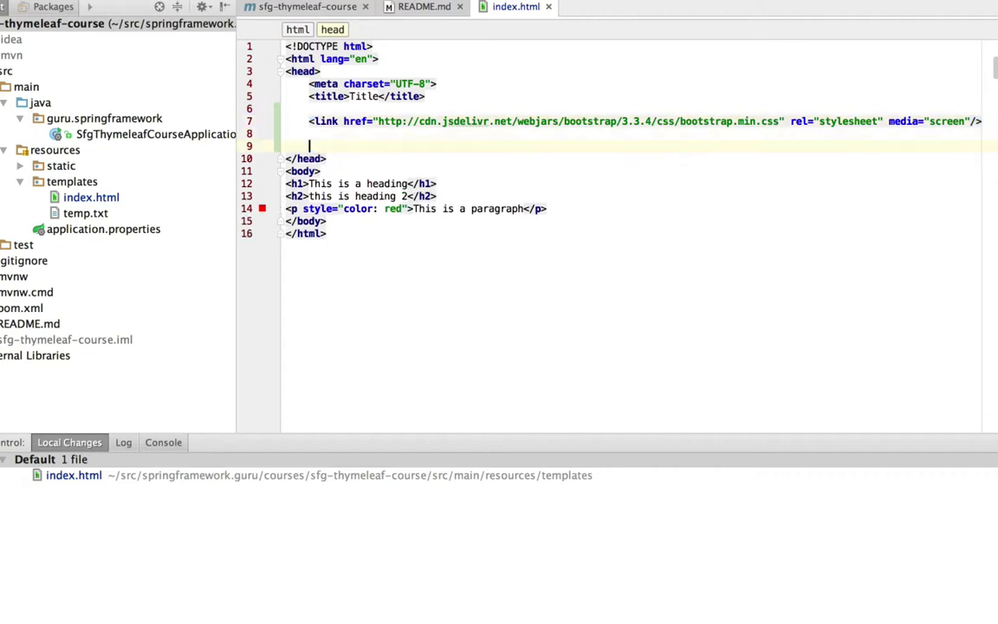
text(script src="http://cdn.jsdelivr.net/webjars/jquery/2.1.4/jquery.min.js"></script>)
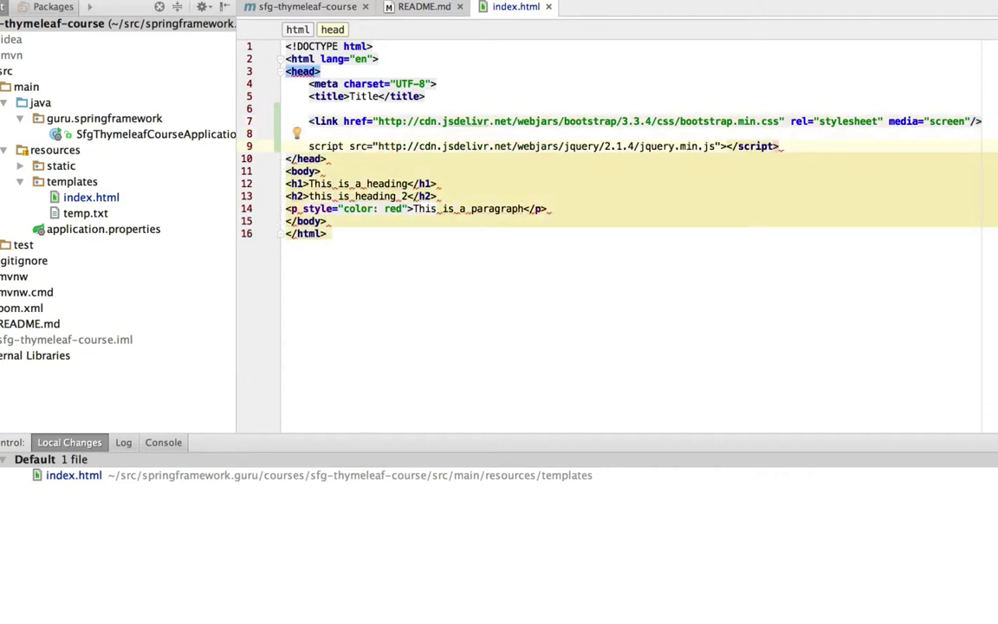
mouse_move(337, 160)
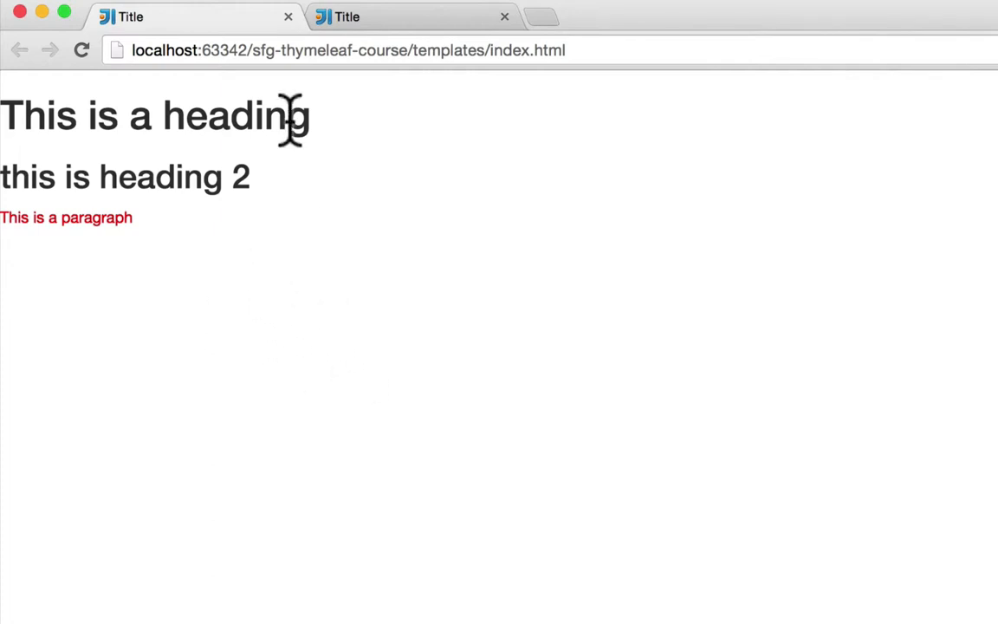
mouse_move(95, 21)
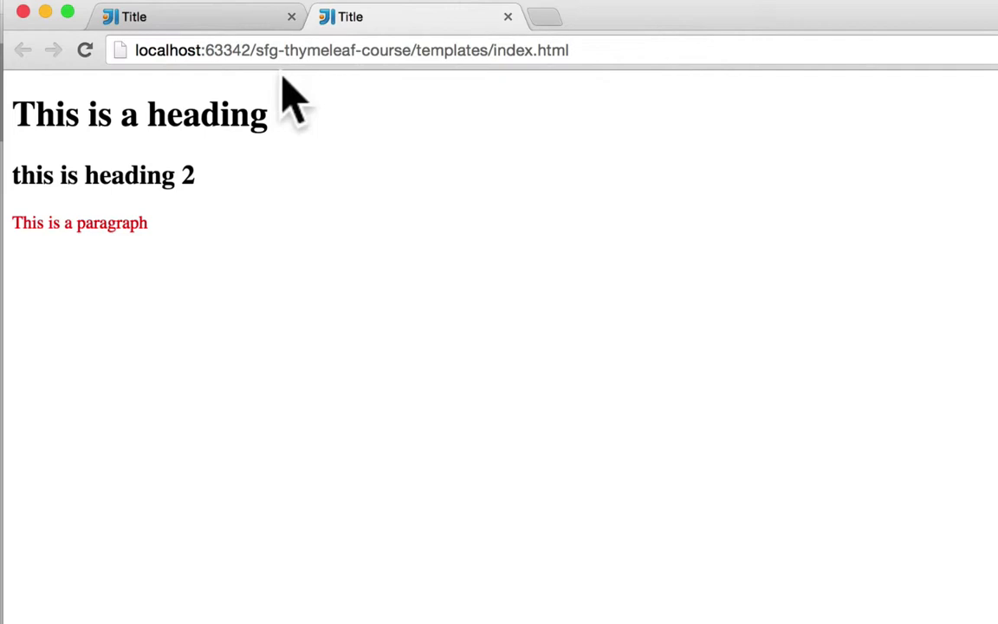
mouse_move(225, 269)
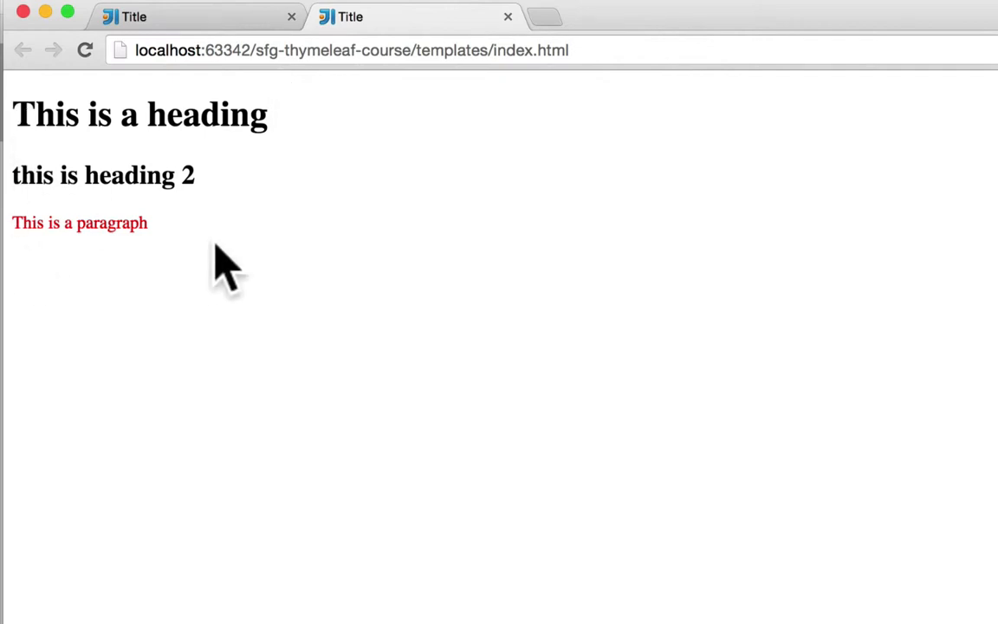